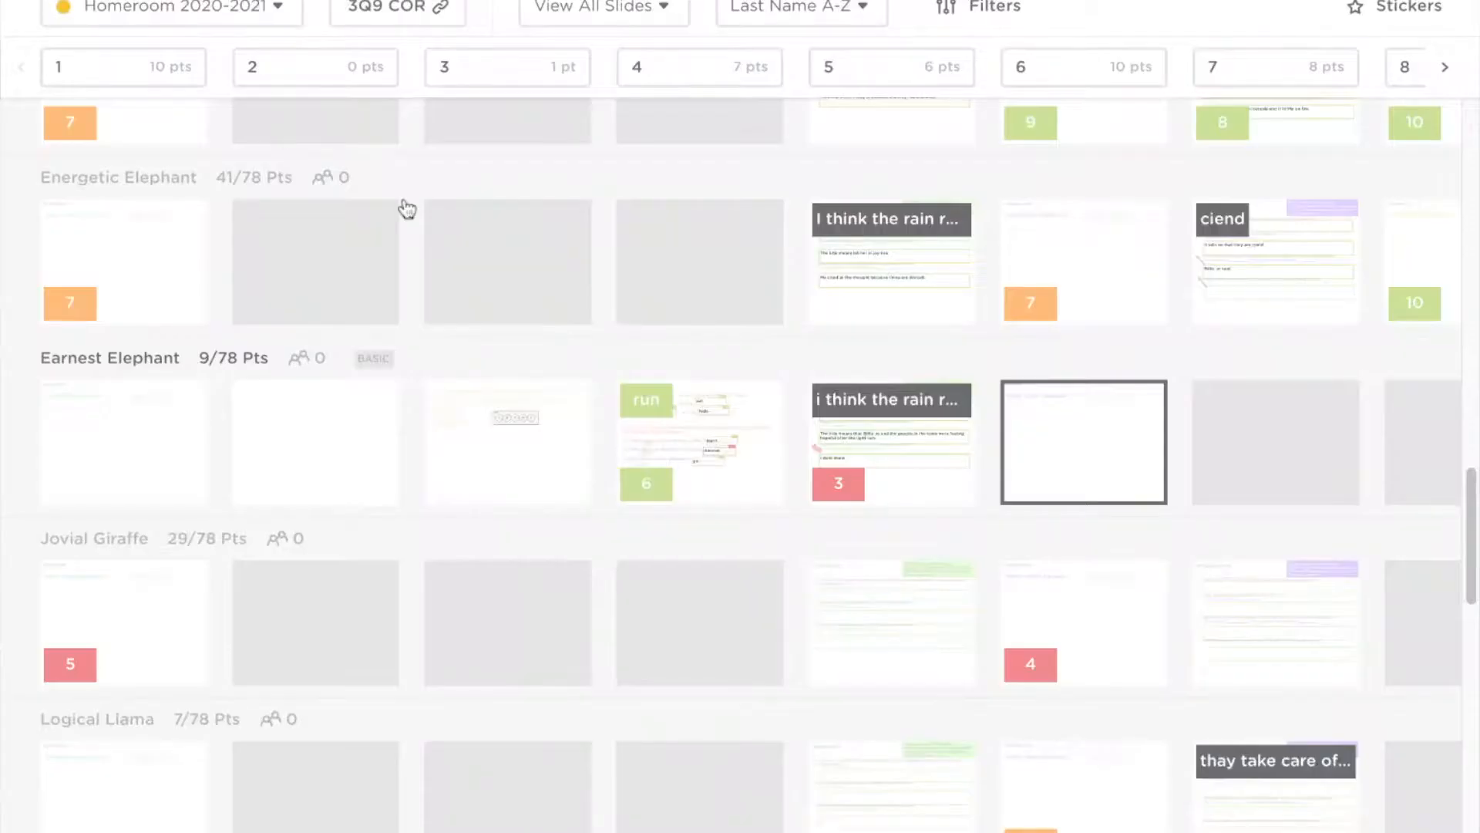
{"action": "mouse_move", "coordinate": [1090, 324]}
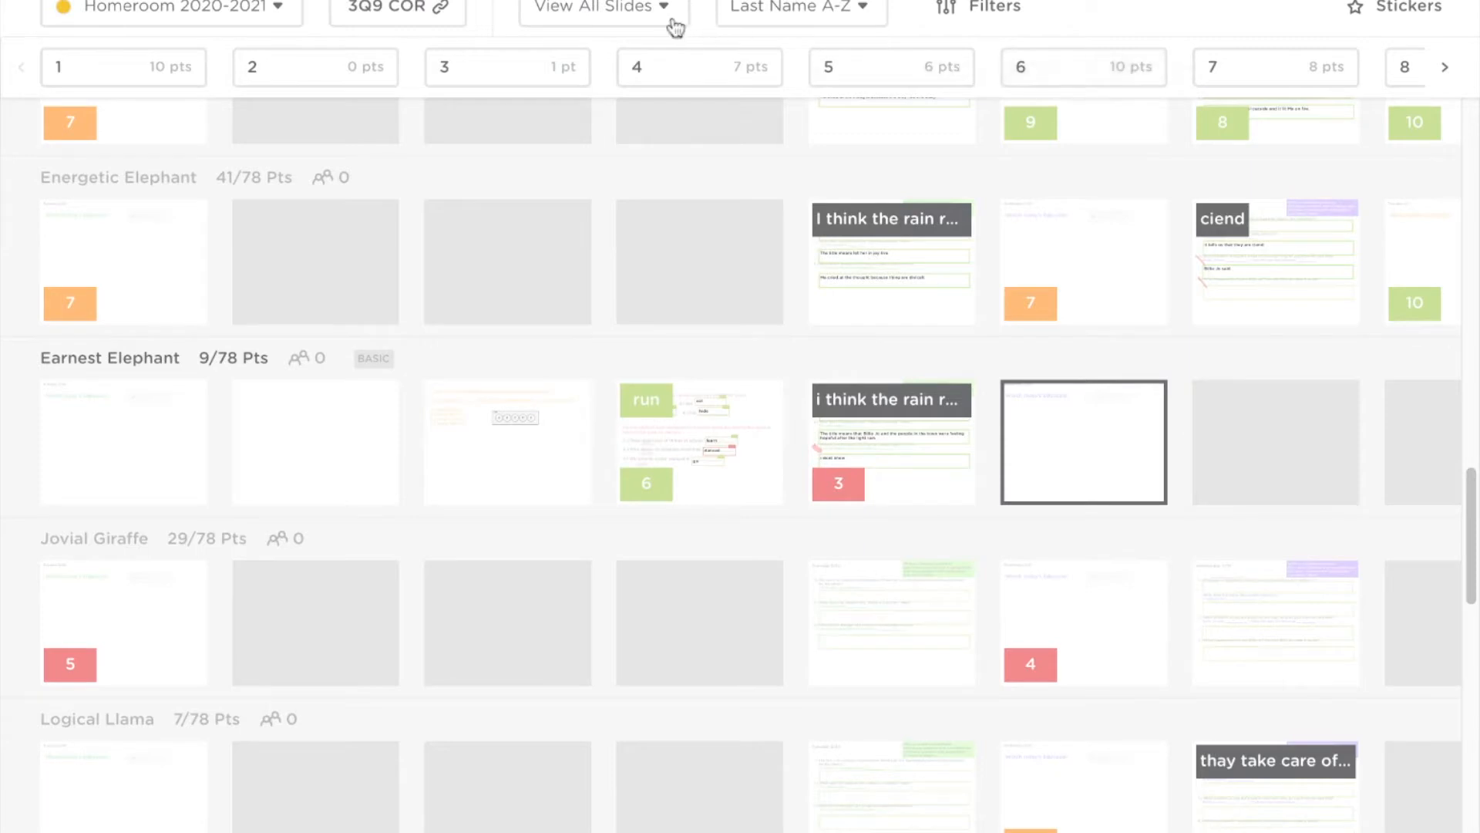
Open the 'View All Slides' dropdown listing the assignment's slides
{"action": "left_click", "coordinate": [598, 9]}
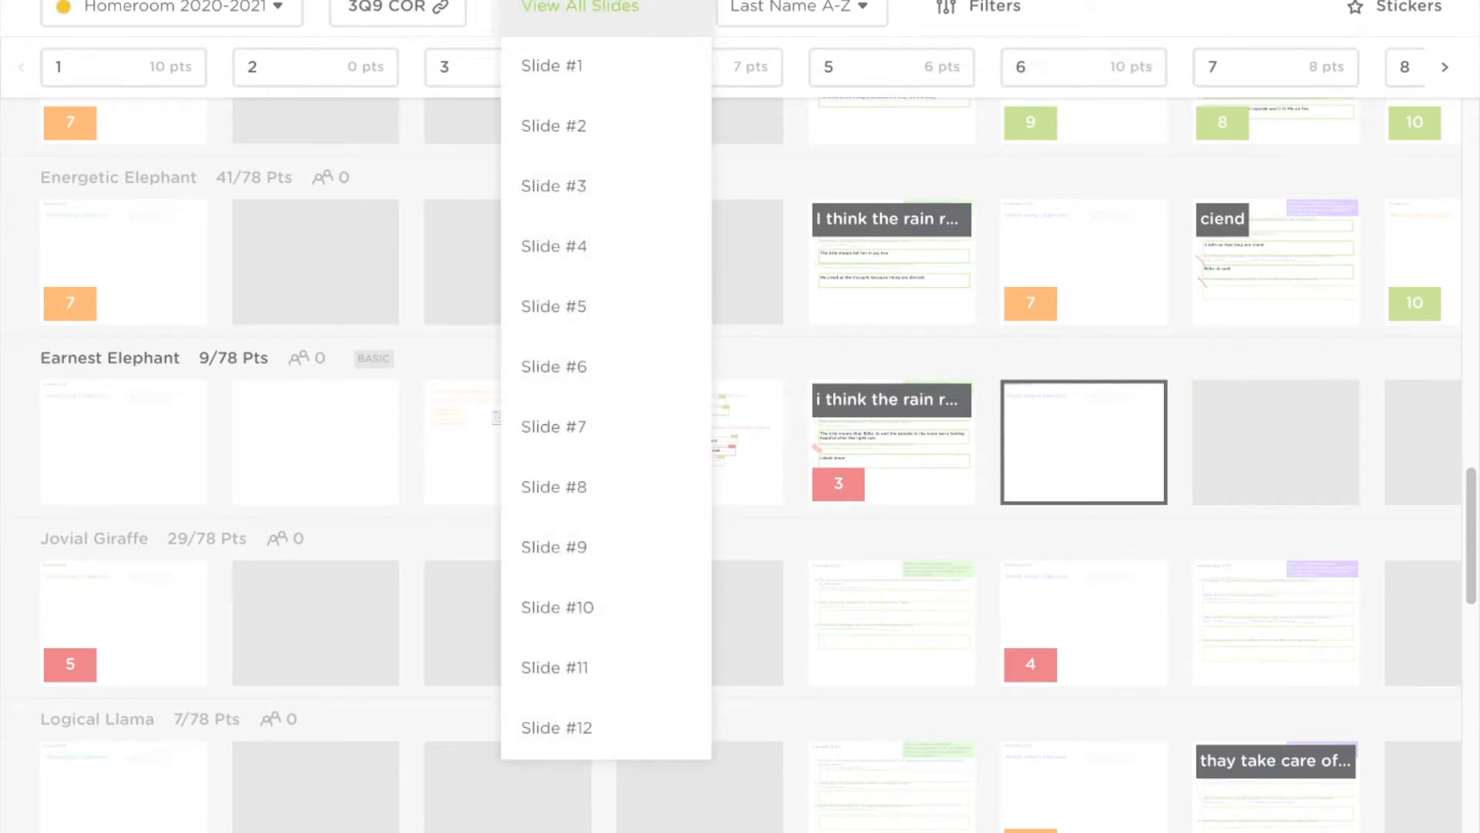
{"action": "mouse_move", "coordinate": [613, 253]}
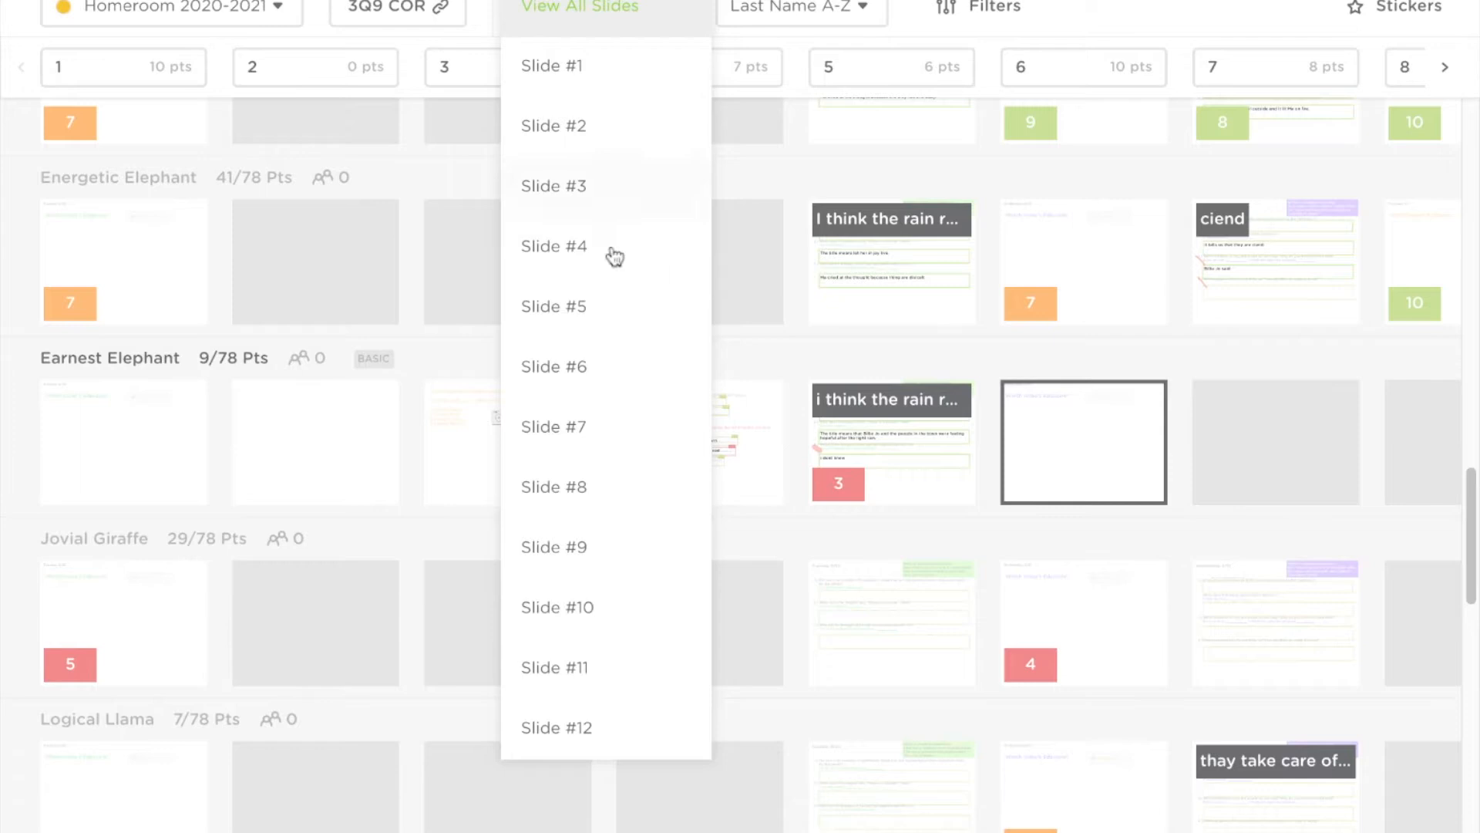
Show Slide #5 for all students, hiding those who haven't started, and scroll the grid
{"action": "left_click", "coordinate": [554, 306]}
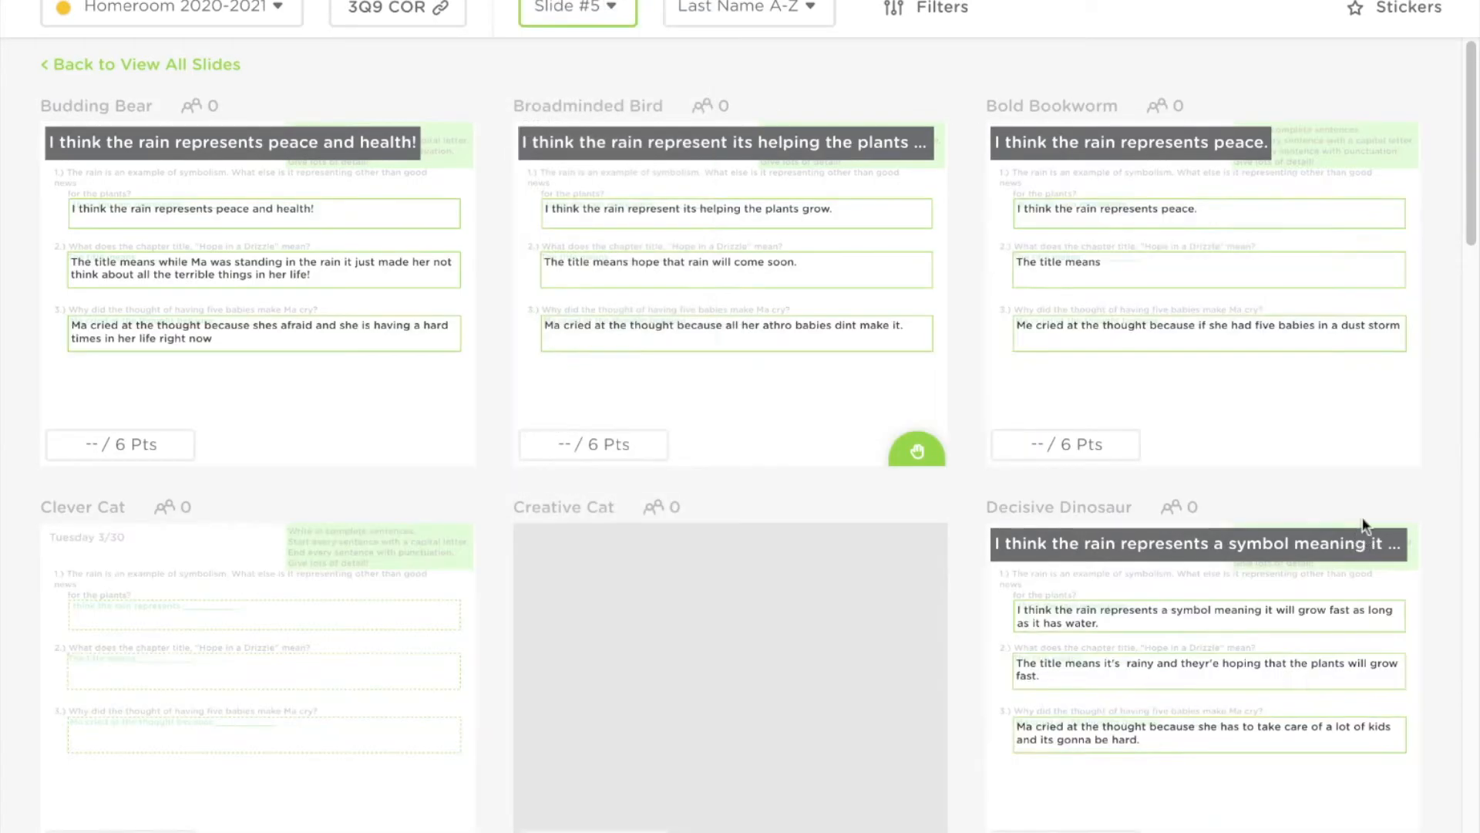
{"action": "mouse_move", "coordinate": [1365, 539]}
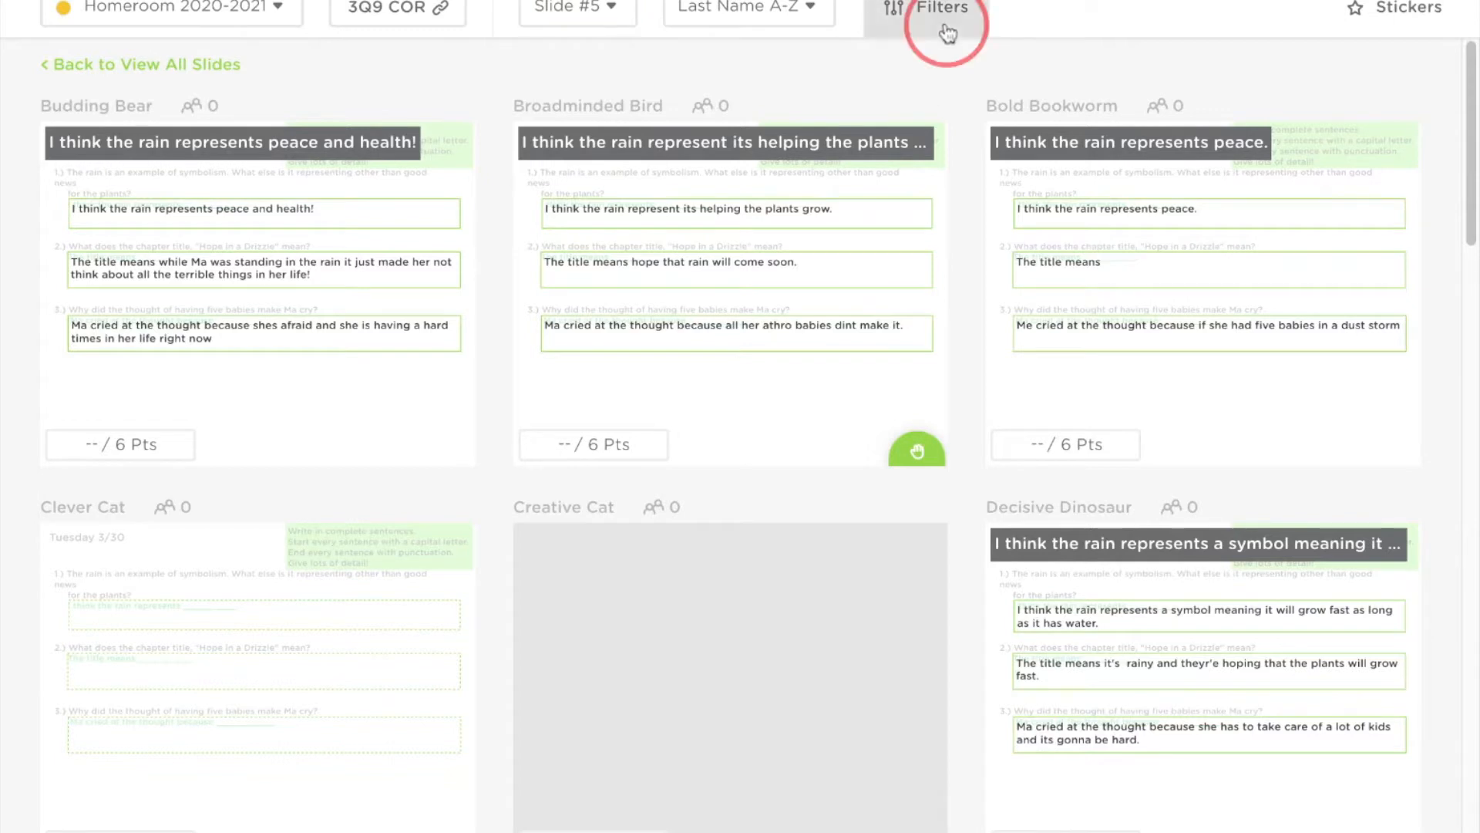
{"action": "left_click", "coordinate": [941, 9]}
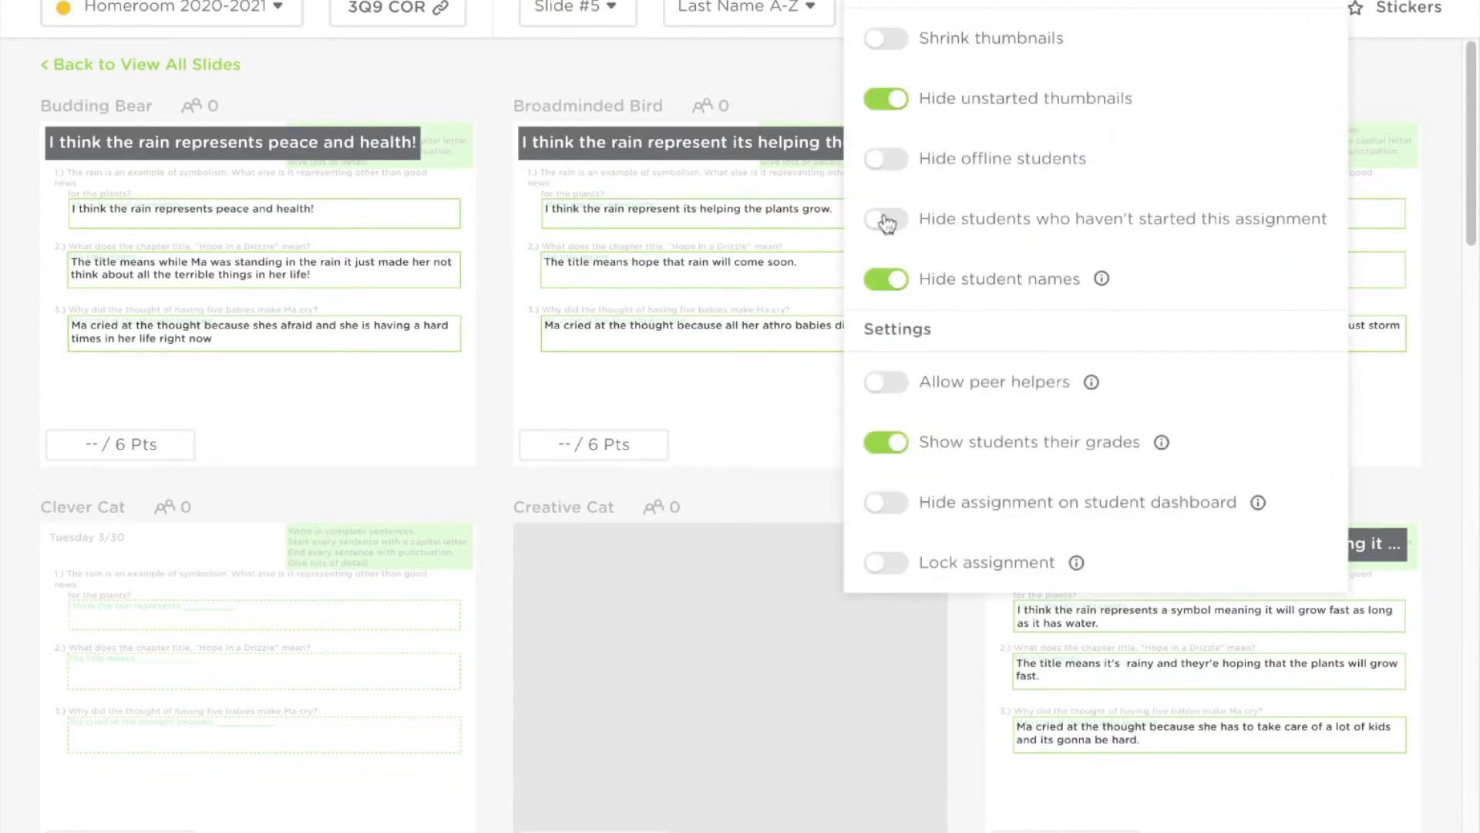
{"action": "left_click", "coordinate": [886, 220]}
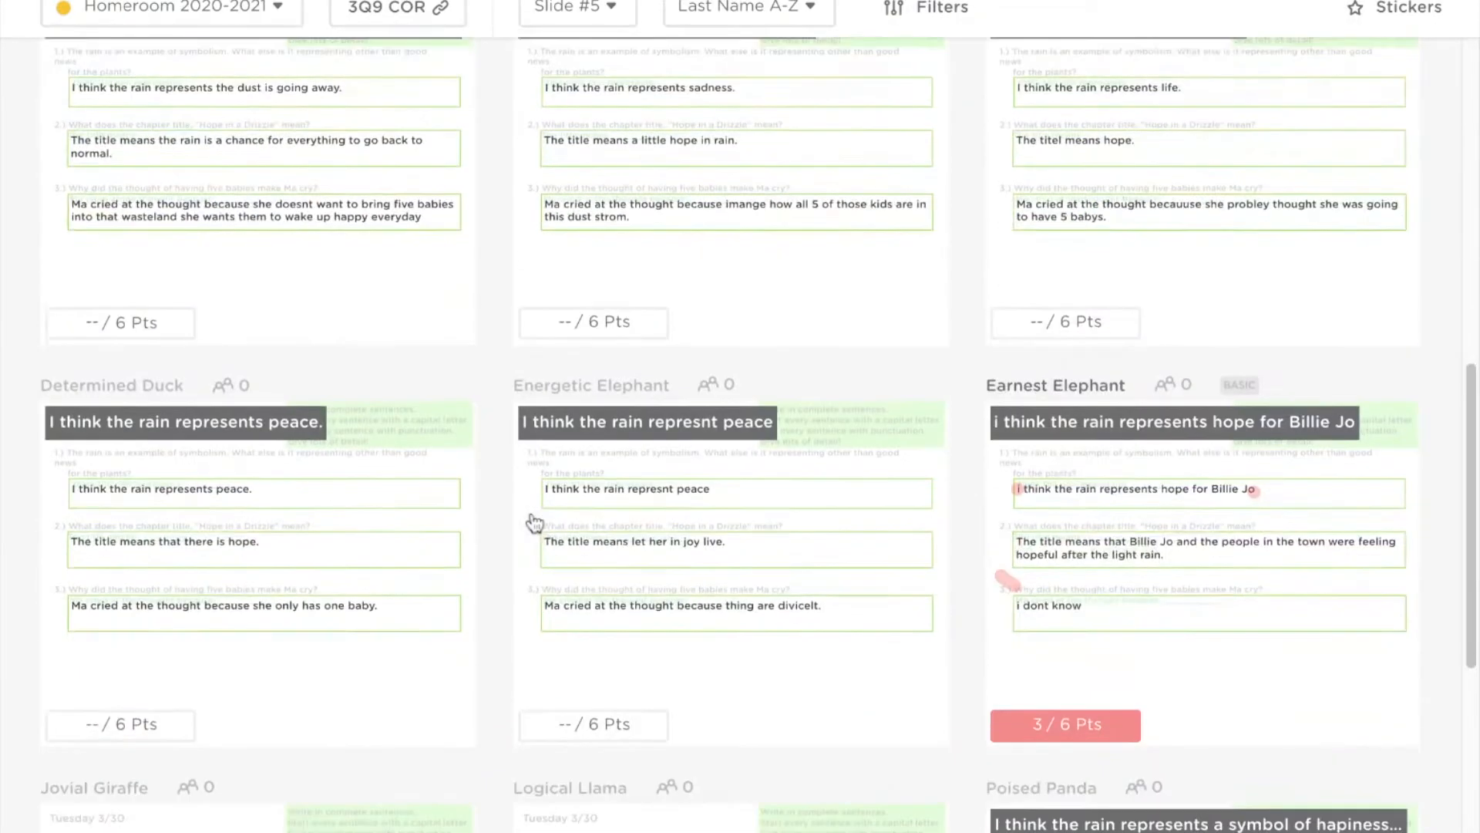
{"action": "scroll", "scroll_direction": "down", "scroll_amount": 3}
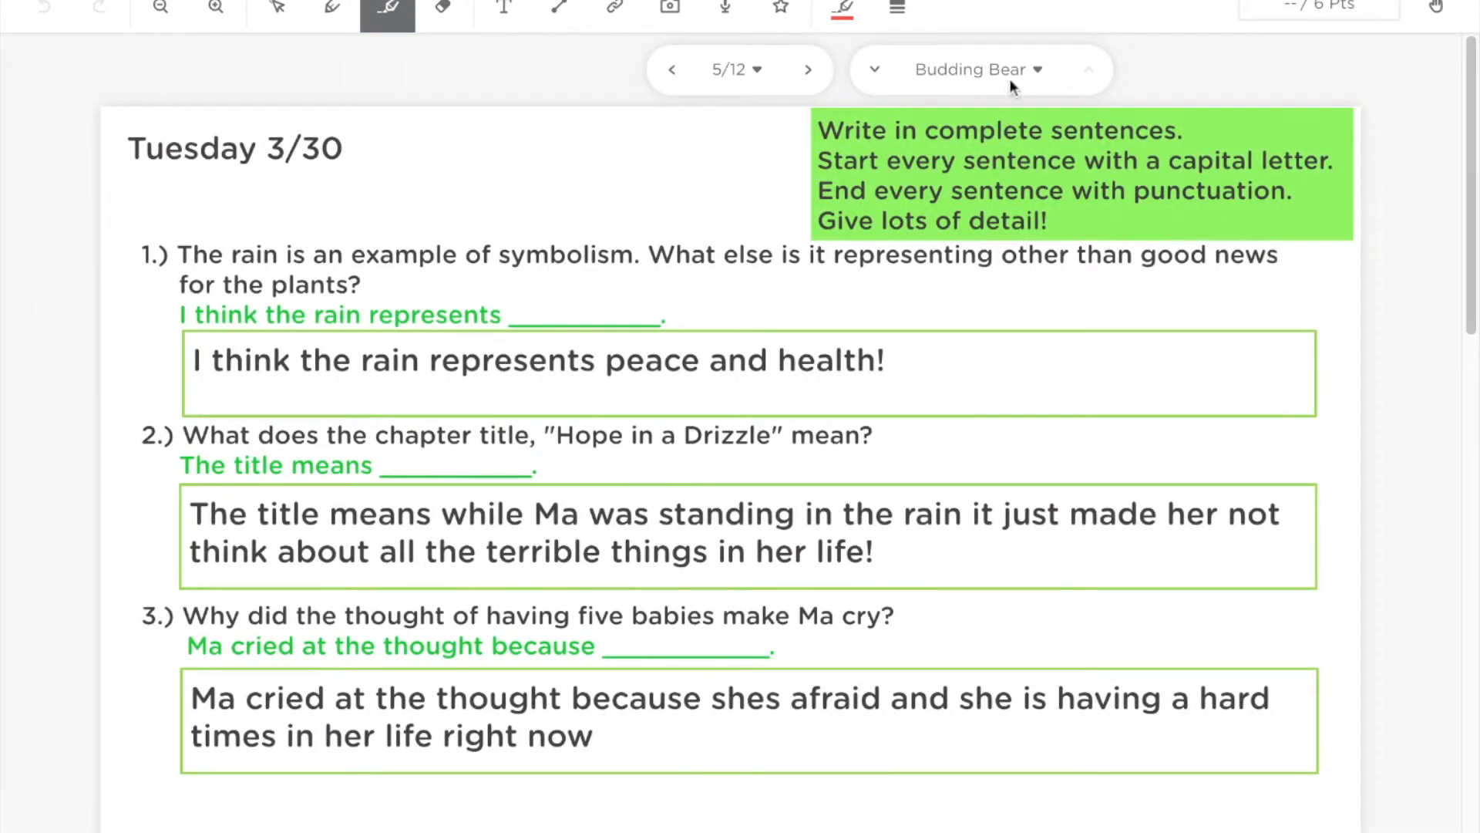
Go back from the single student's slide to the Slide #5 grid
{"action": "left_click", "coordinate": [119, 64]}
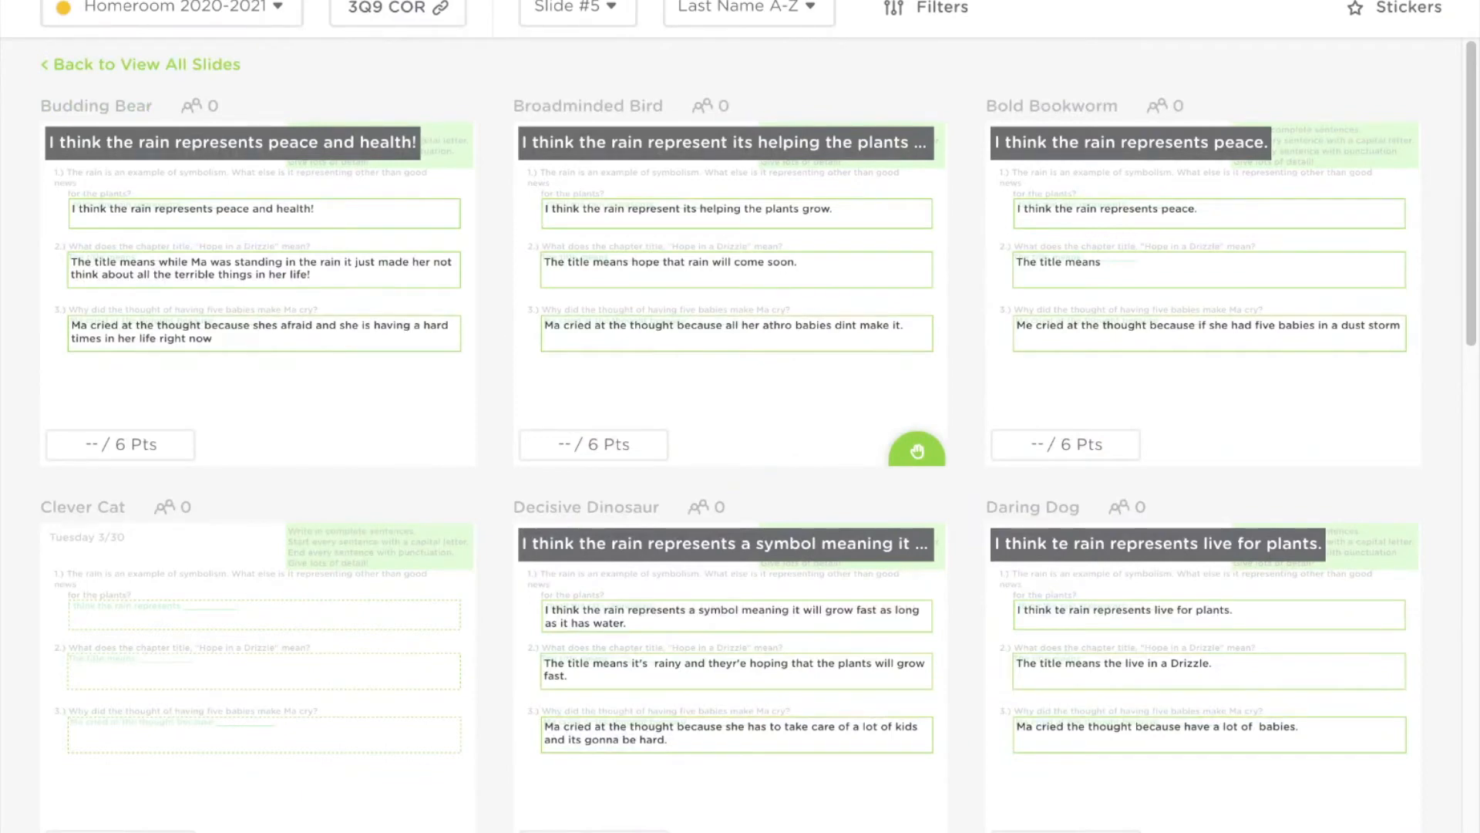
{"action": "mouse_move", "coordinate": [115, 477]}
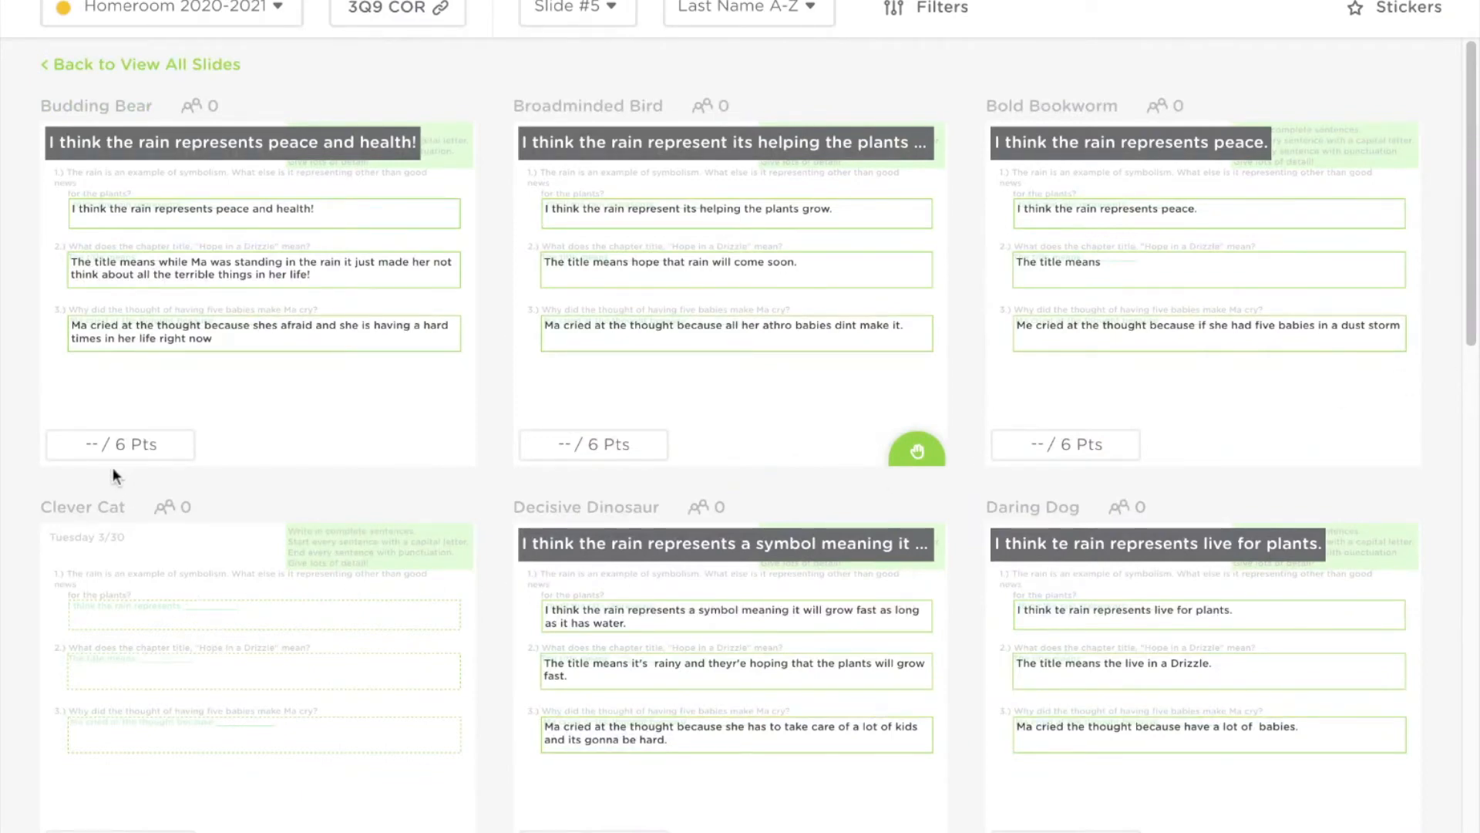
Enter 6 / 6 points for the first students on slide 5, scrolling down the grid
{"action": "left_click", "coordinate": [92, 444]}
{"action": "type", "text": "6"}
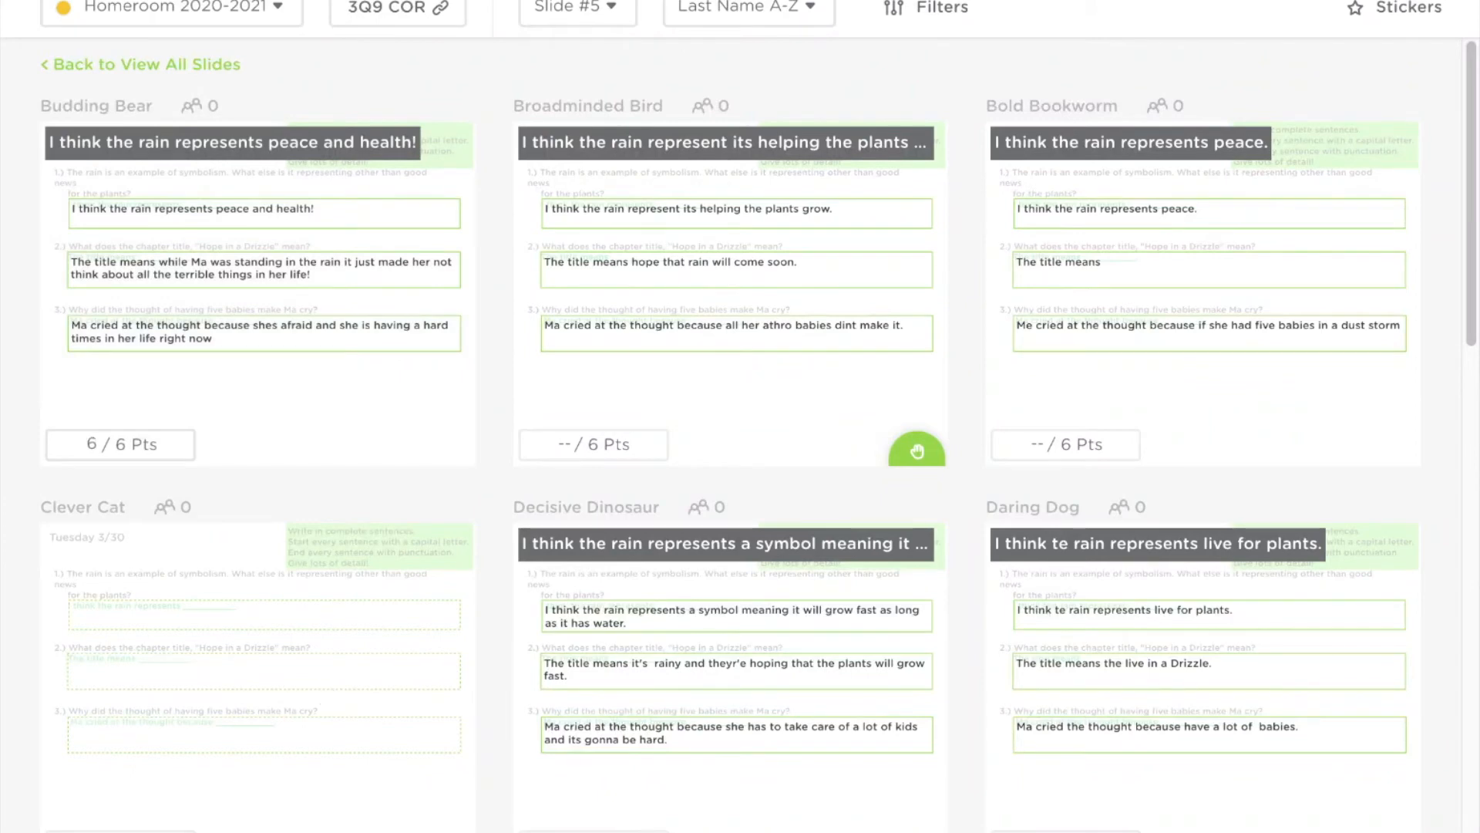
{"action": "left_click", "coordinate": [592, 444]}
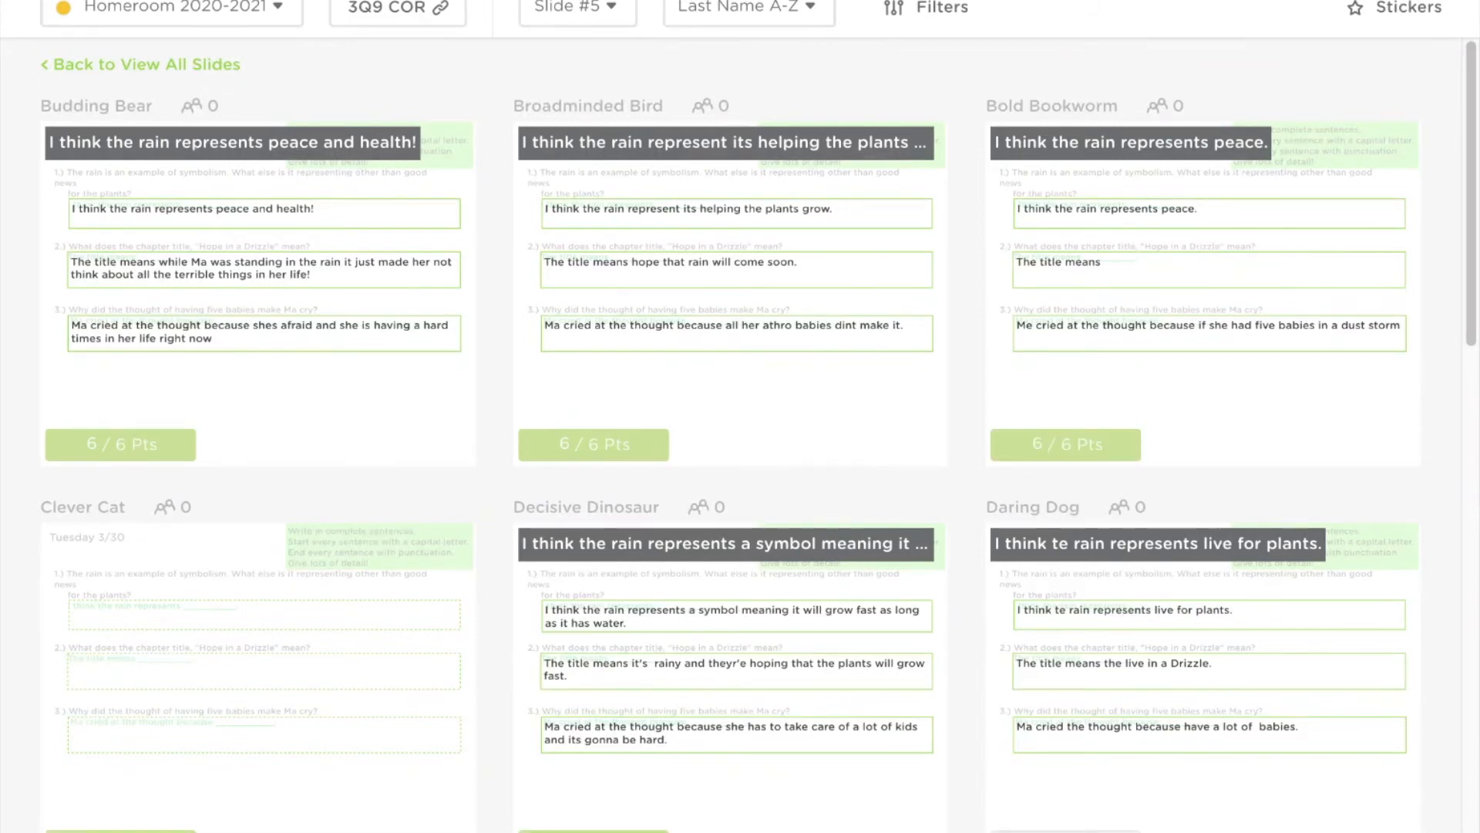
{"action": "scroll", "scroll_direction": "down", "scroll_amount": 3}
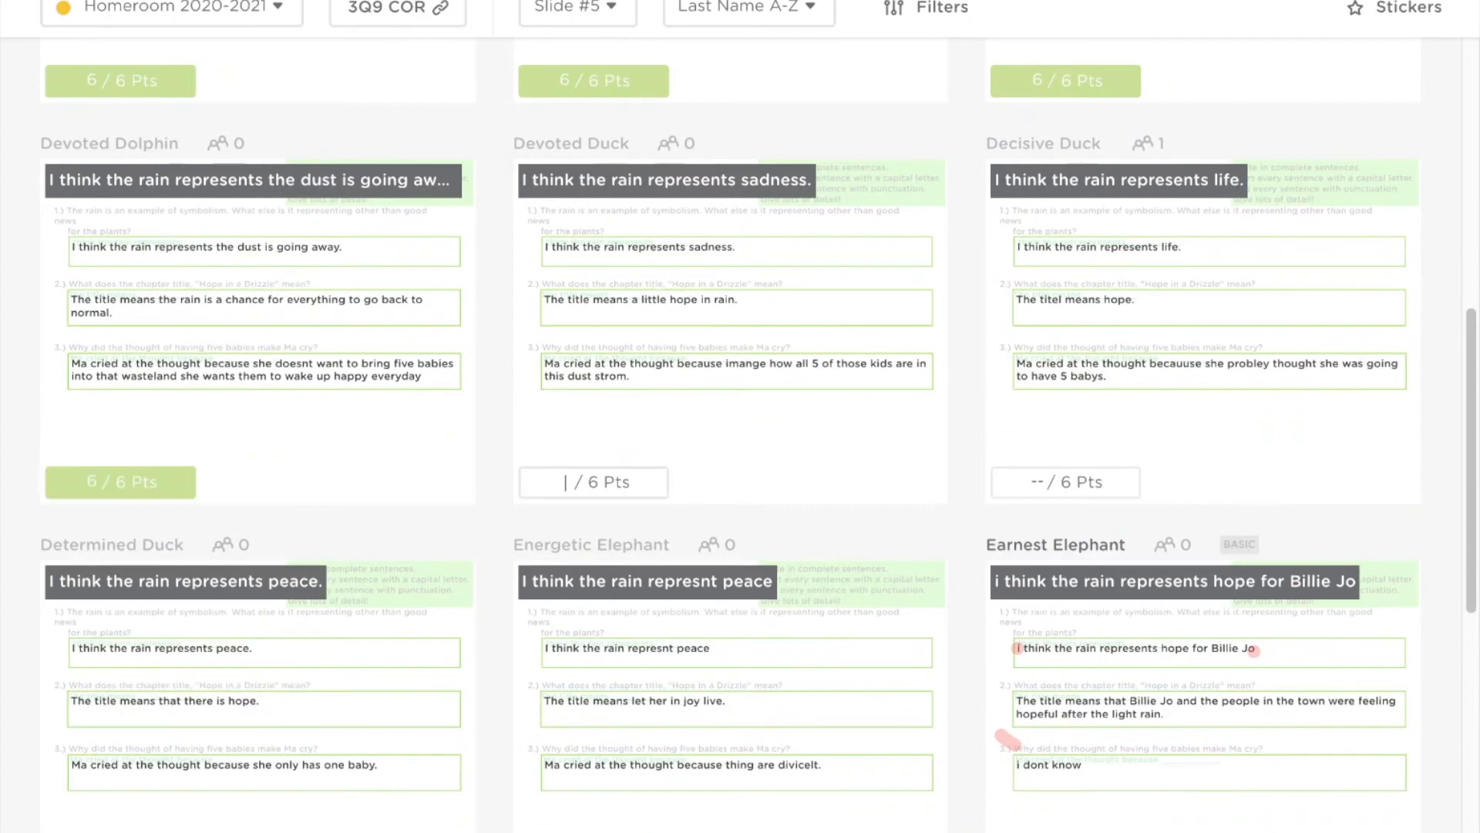